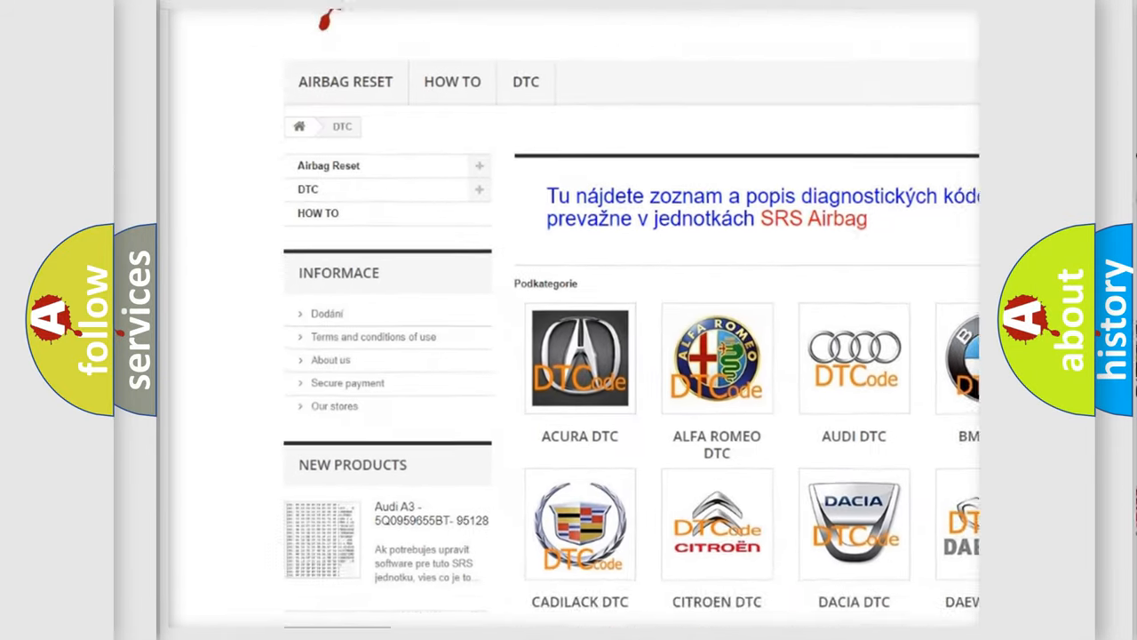
scroll(down, 3)
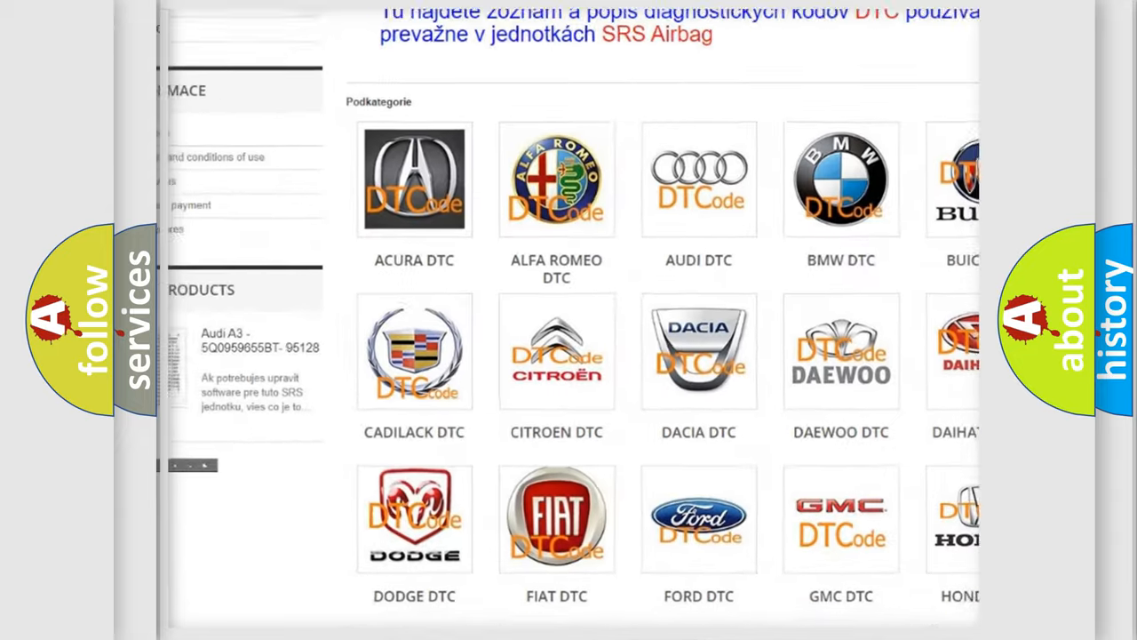
scroll(down, 3)
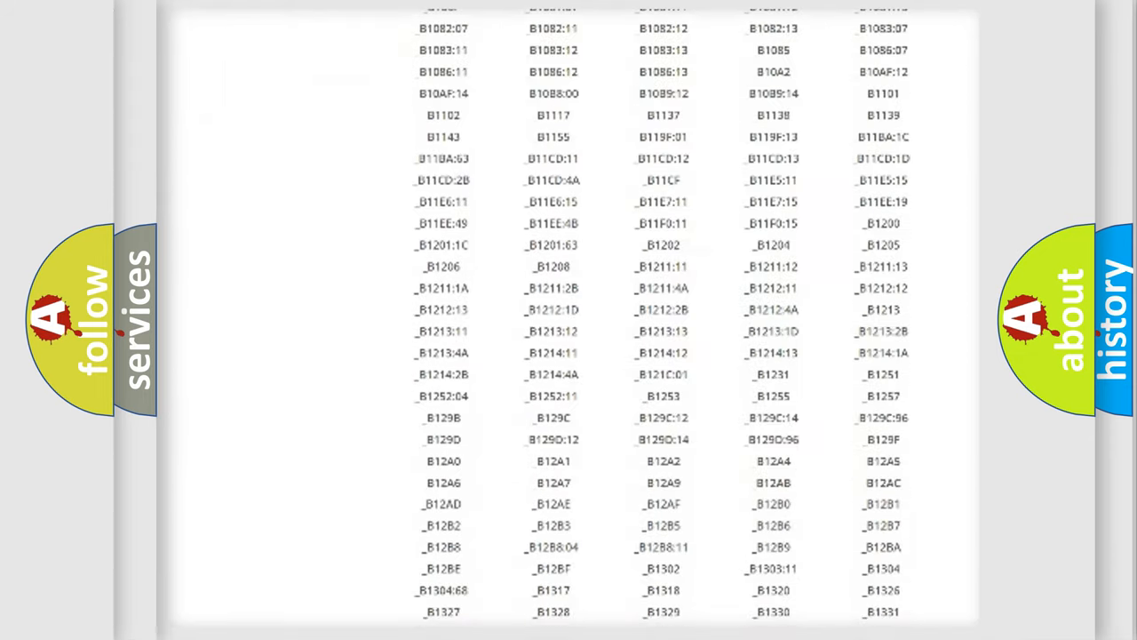
scroll(down, 3)
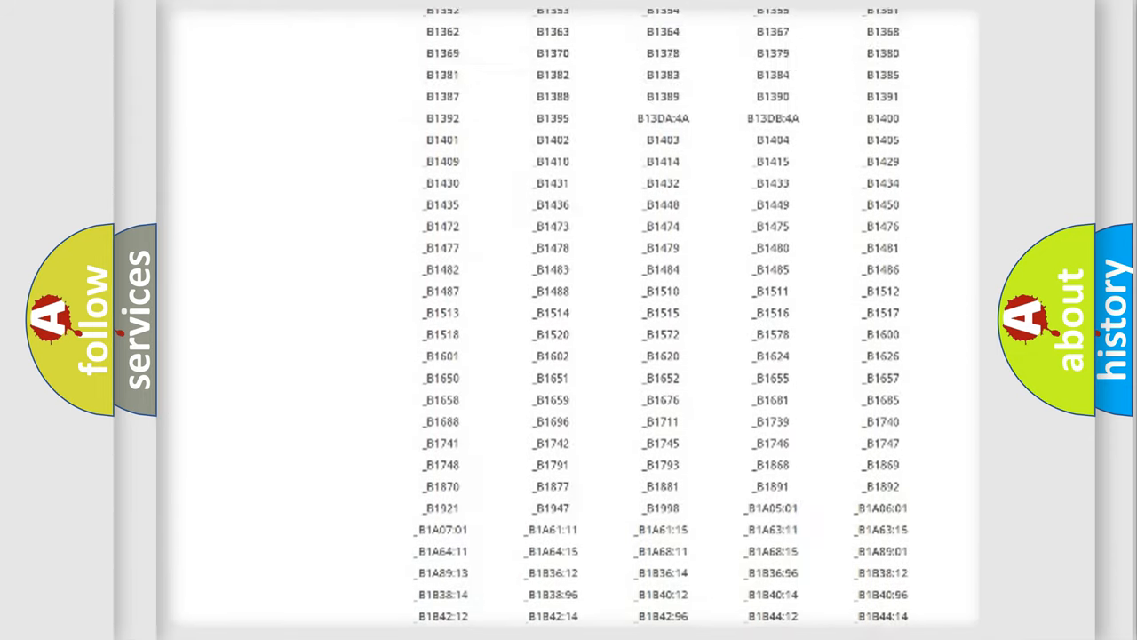